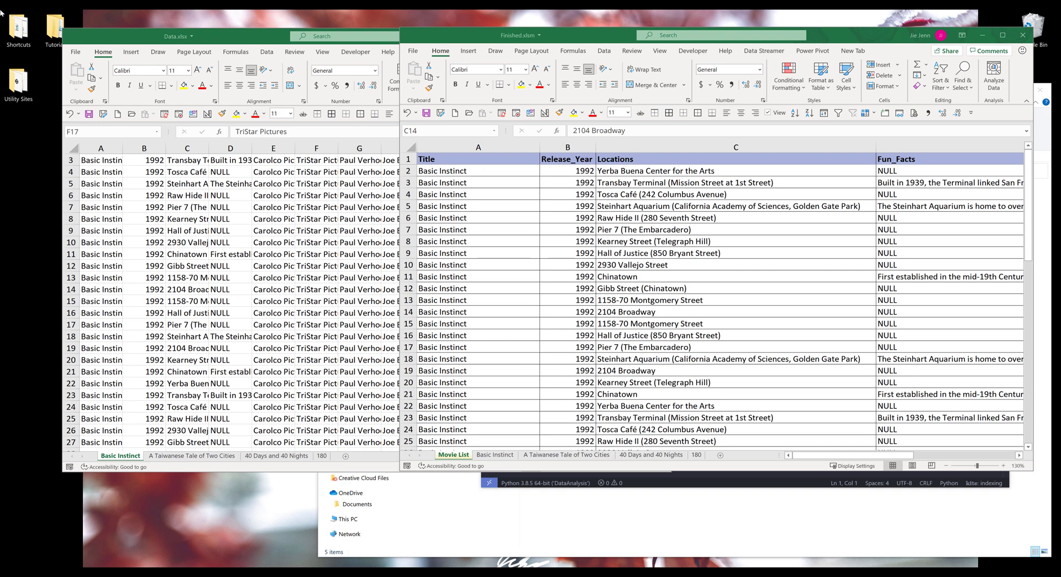
pyautogui.moveTo(325, 259)
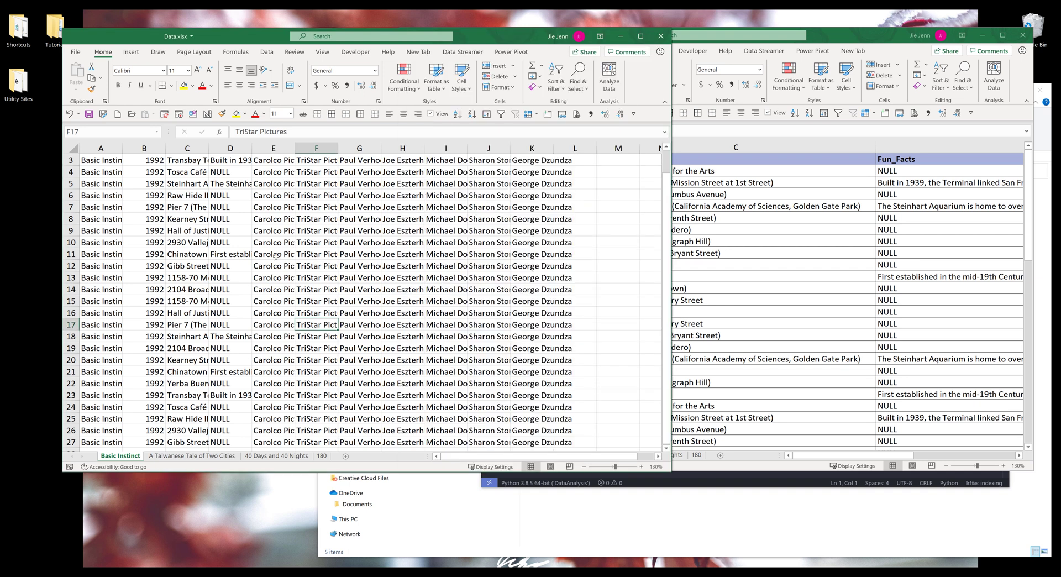
pyautogui.moveTo(300, 248)
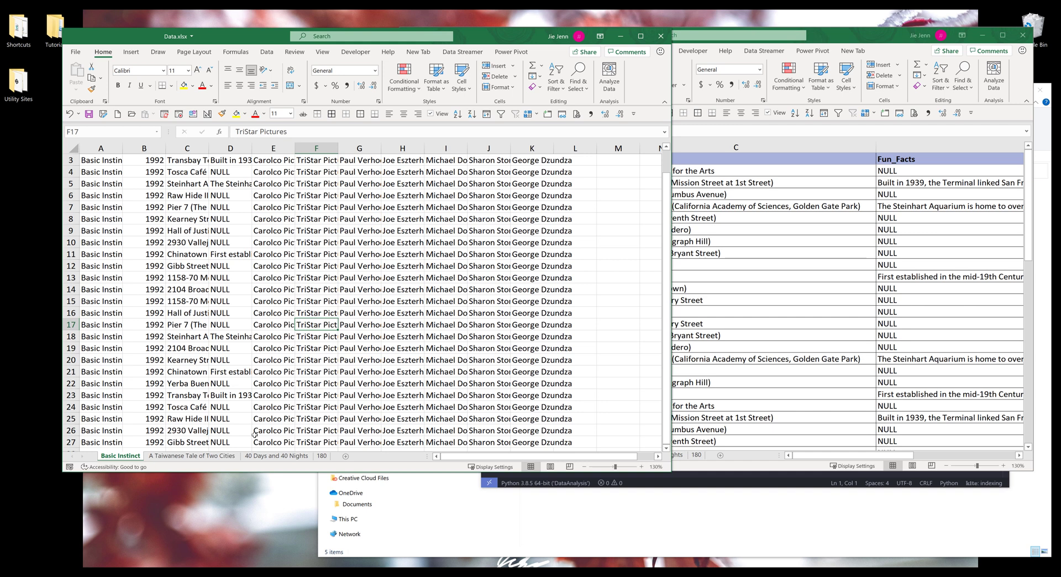
pyautogui.moveTo(294, 404)
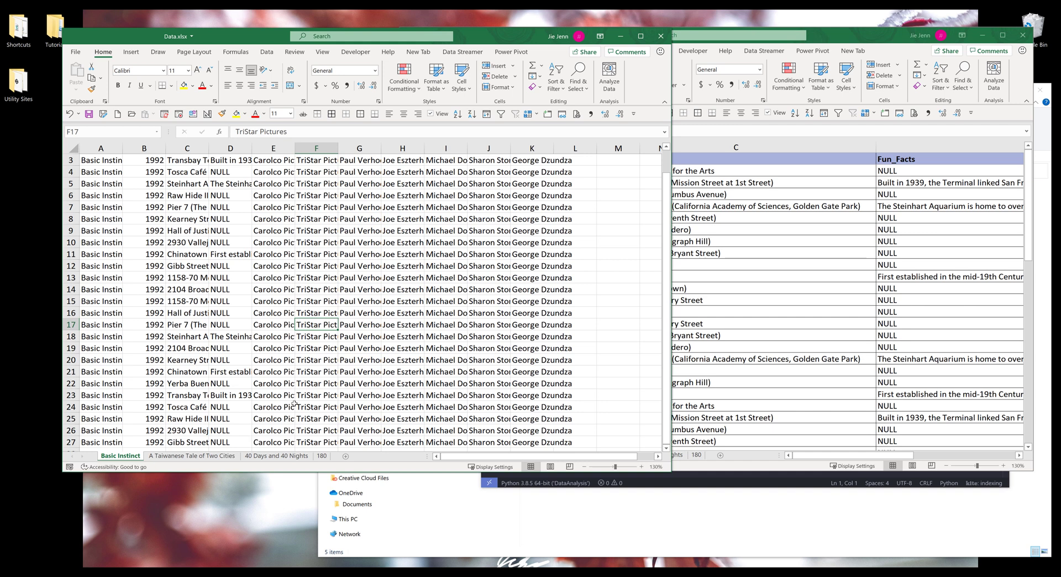
# Step: Maximize the Finished.xlsm workbook and scroll through the combined movie rows on Movie List
pyautogui.click(273, 336)
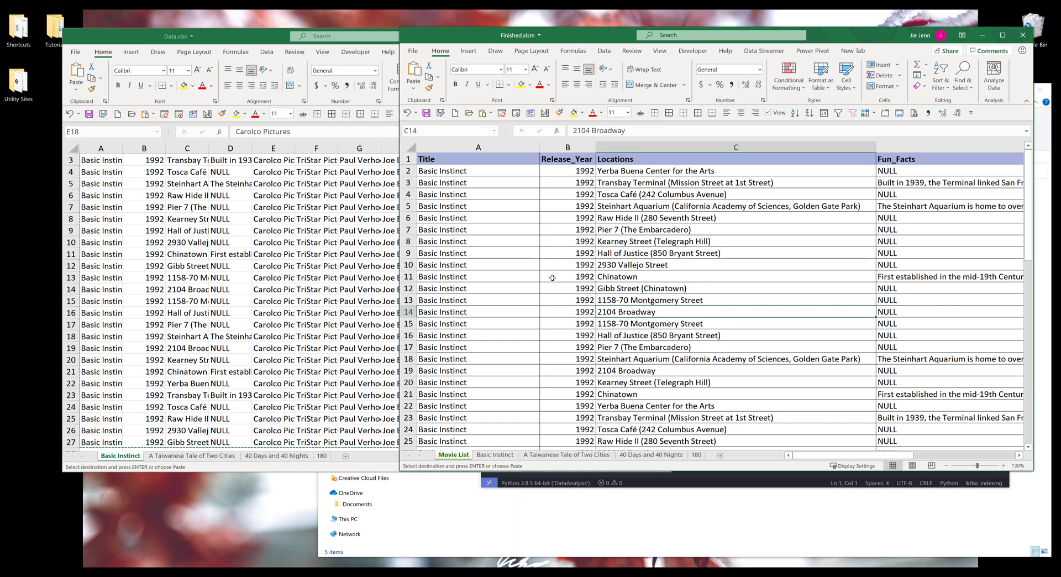
pyautogui.scroll(-3)
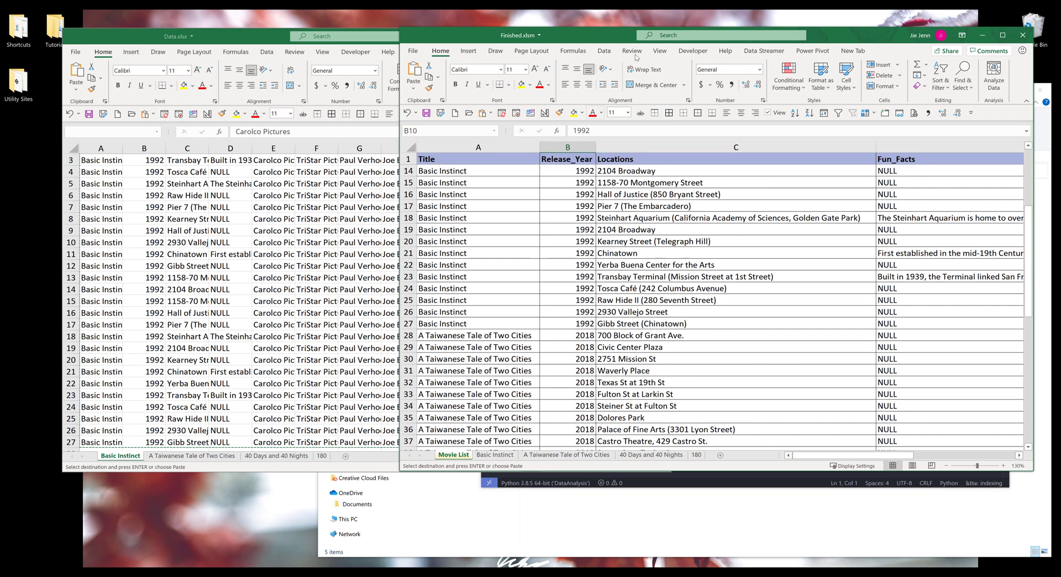
pyautogui.click(1005, 35)
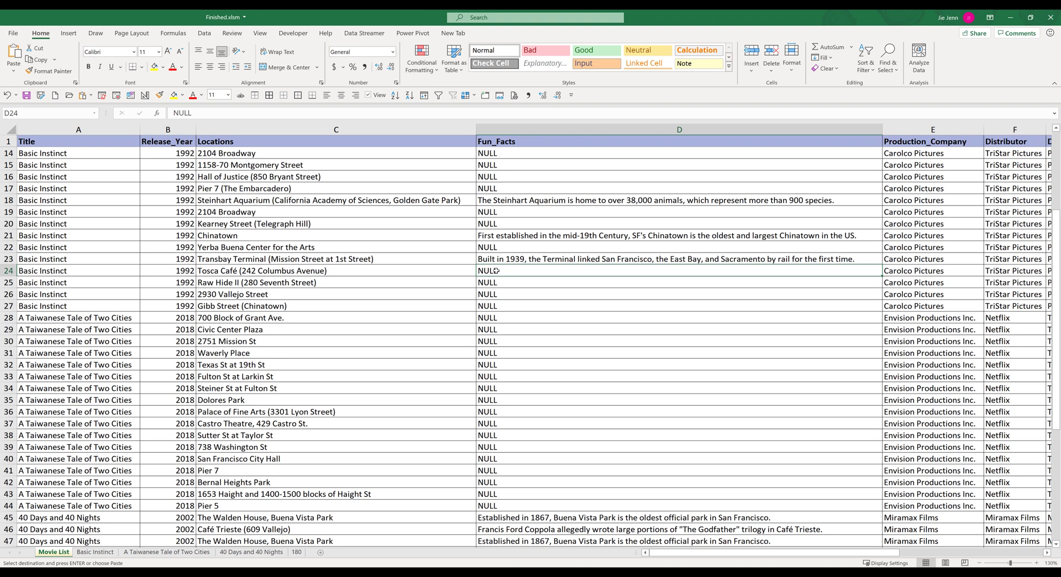
pyautogui.scroll(-3)
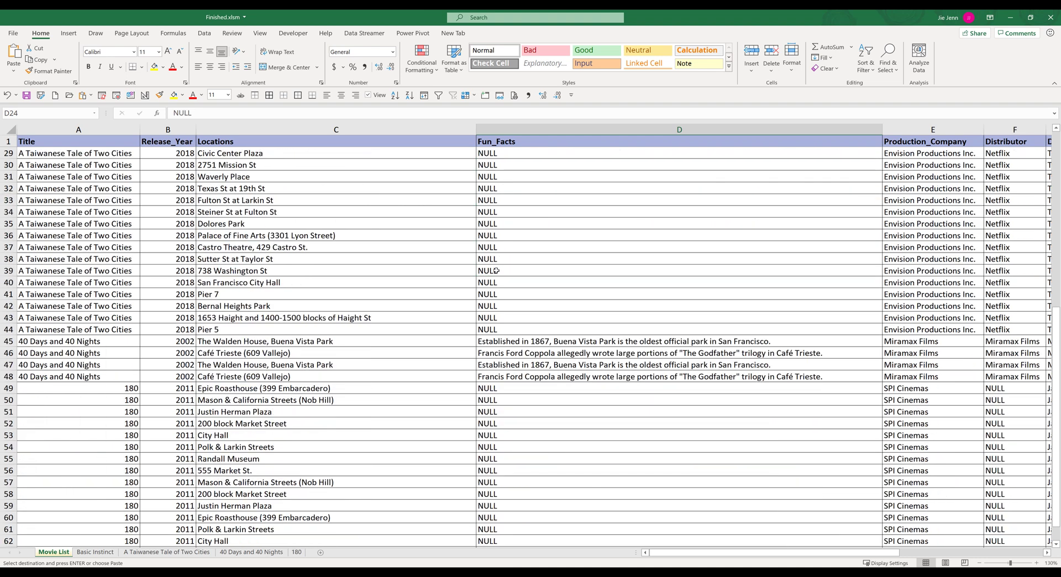
pyautogui.scroll(-3)
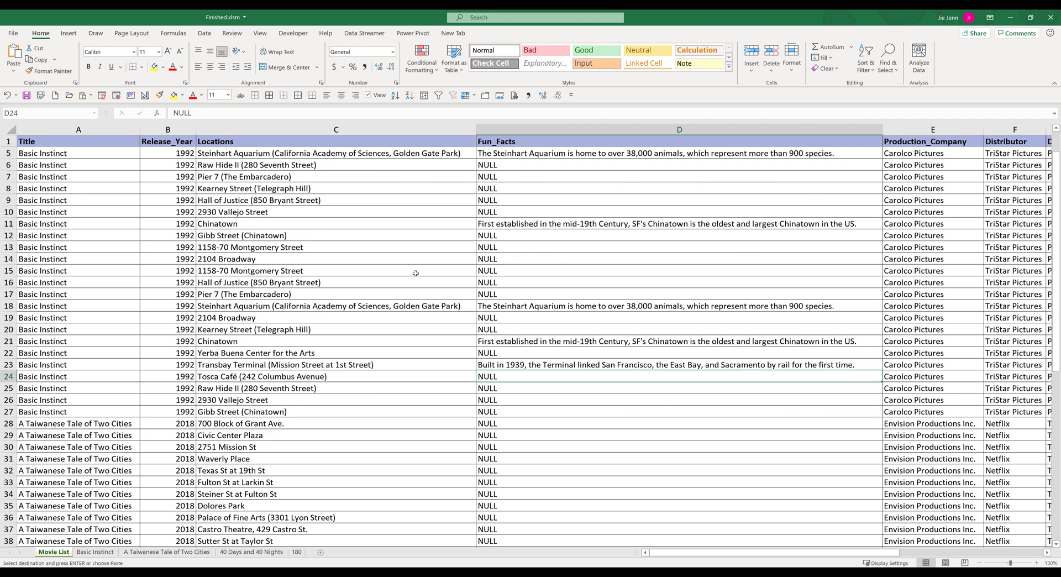
pyautogui.scroll(-3)
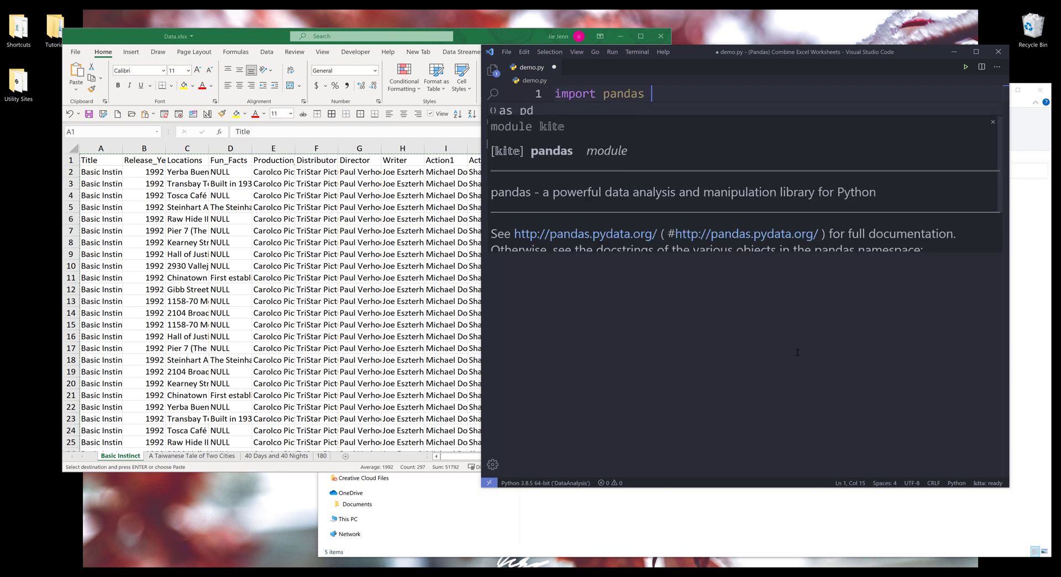
# Step: Add a comment noting to install pandas at the top of demo.py
pyautogui.write('# pip in')
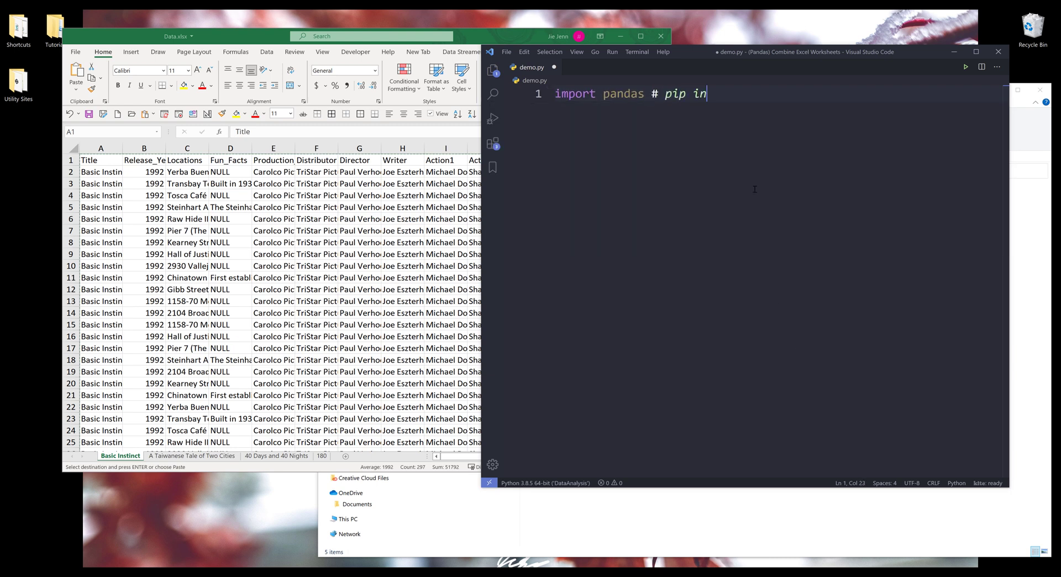
pyautogui.write('stall pandas')
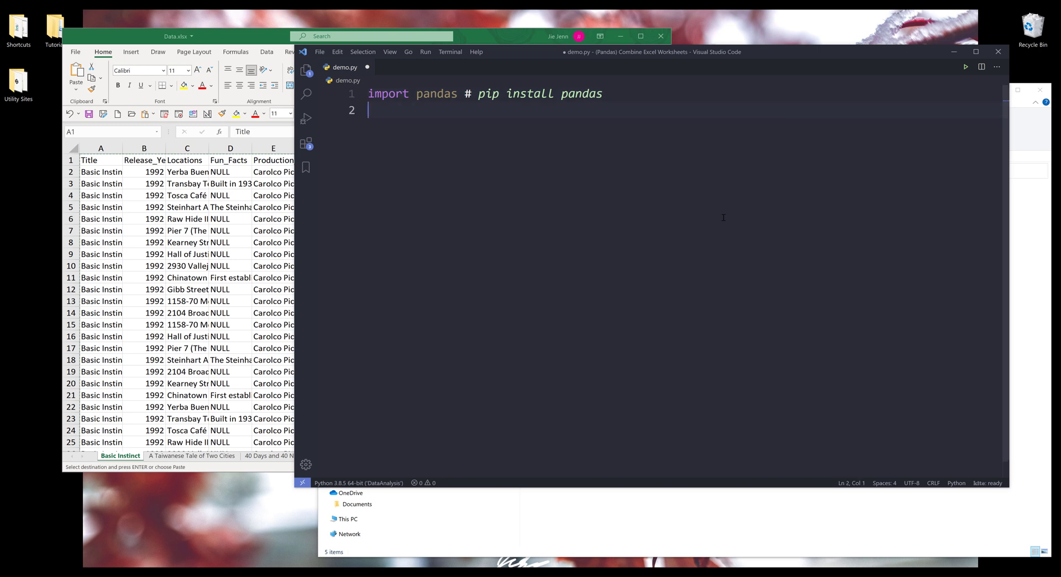
# Step: Write import pandas as pd and excel_file = pd.read_excel('Data.xlsx'), then select all lines
pyautogui.write('excel')
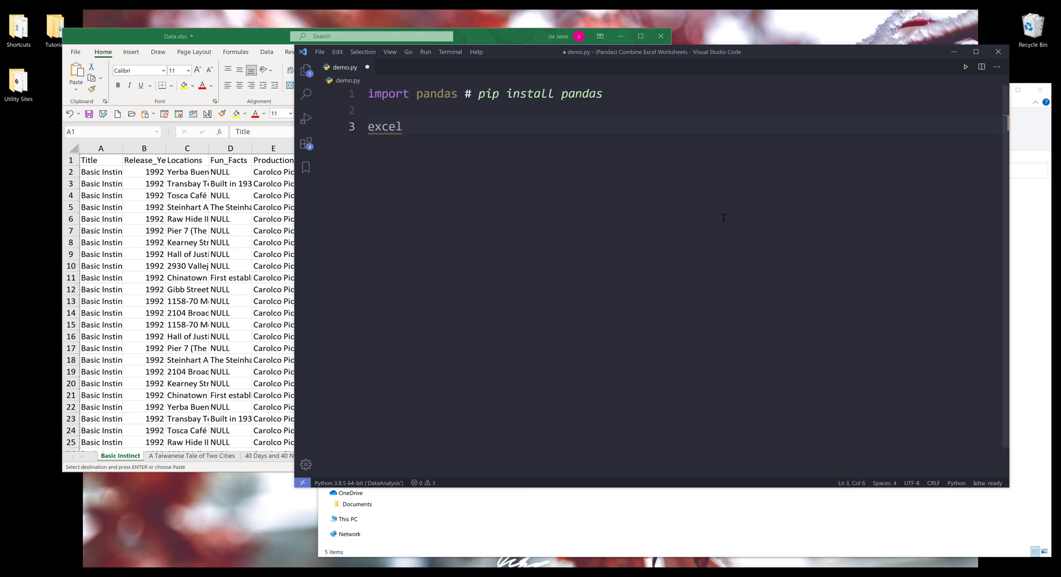
pyautogui.write('pd.')
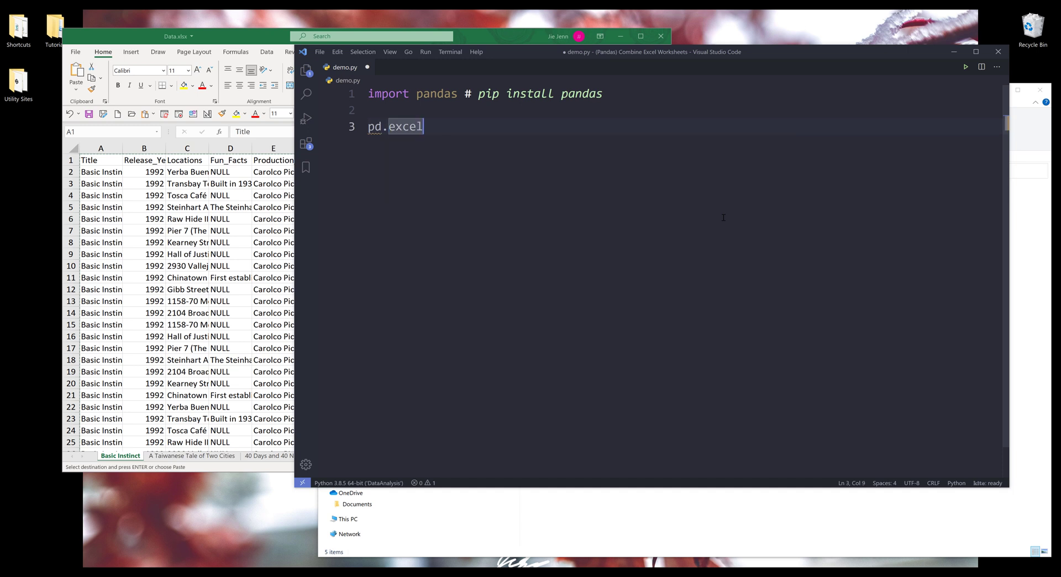
pyautogui.write('read_')
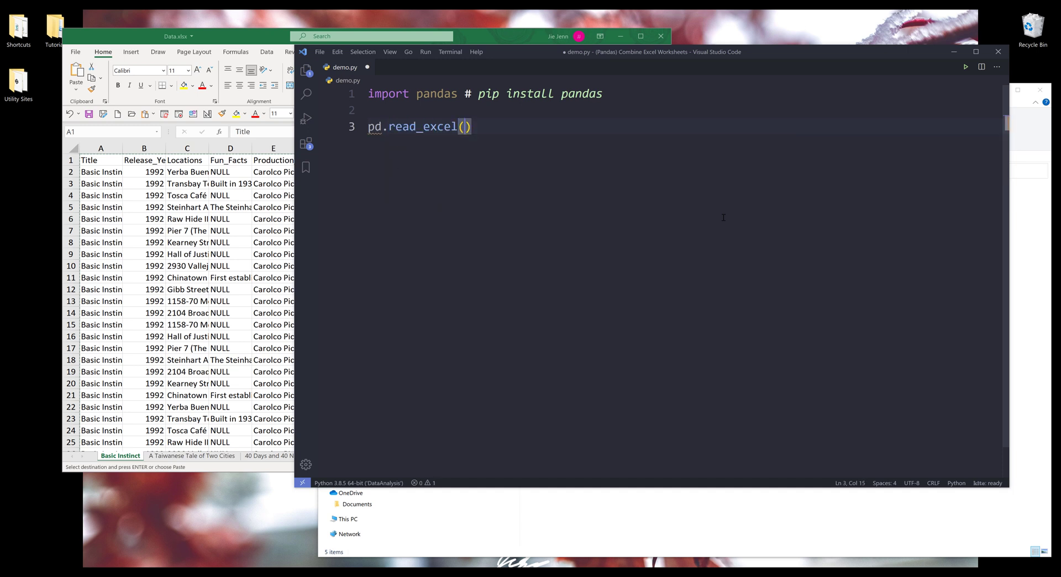
pyautogui.write("''")
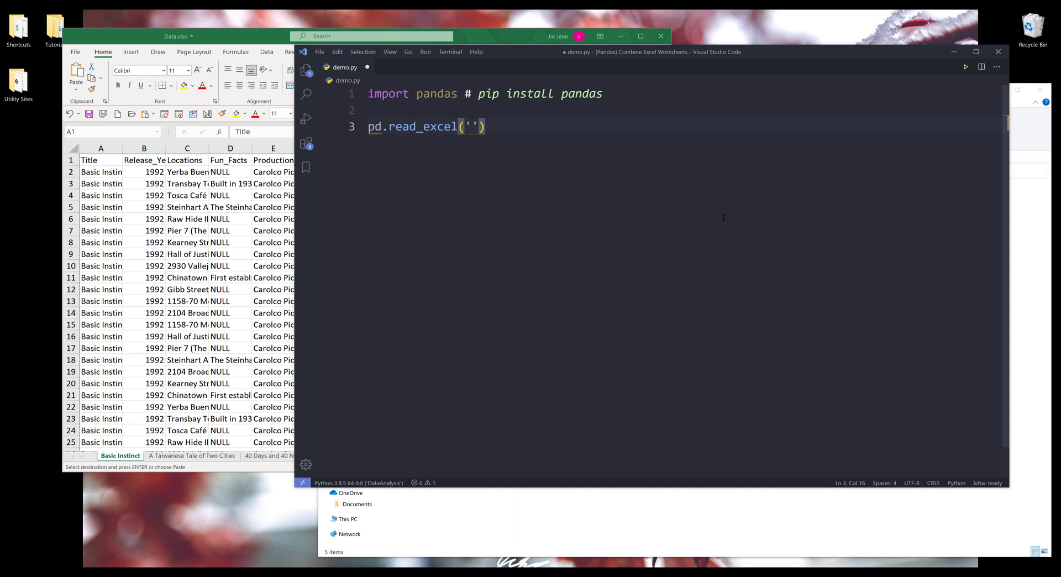
pyautogui.write('Data')
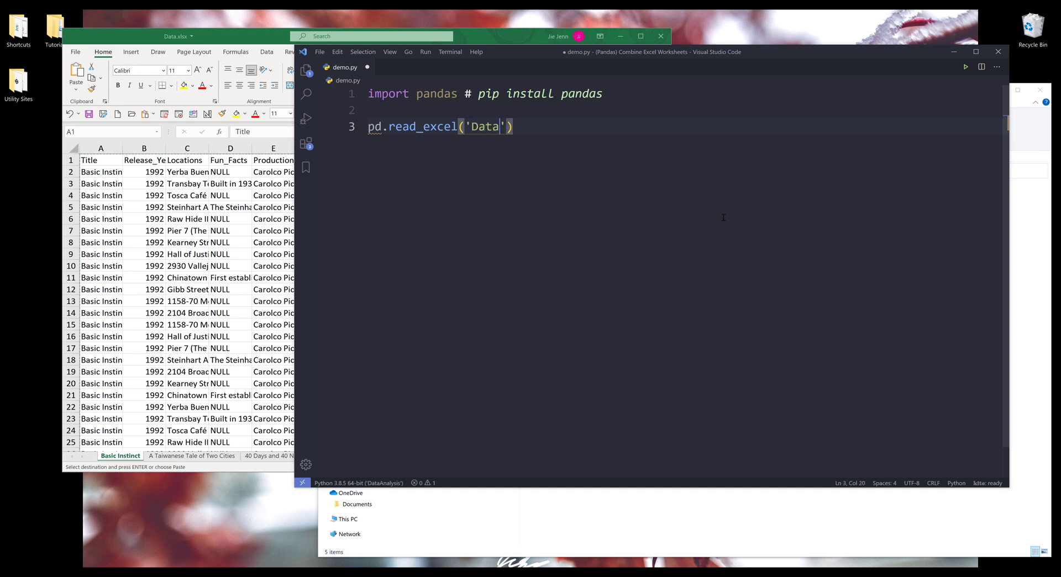
pyautogui.write('.xlsx')
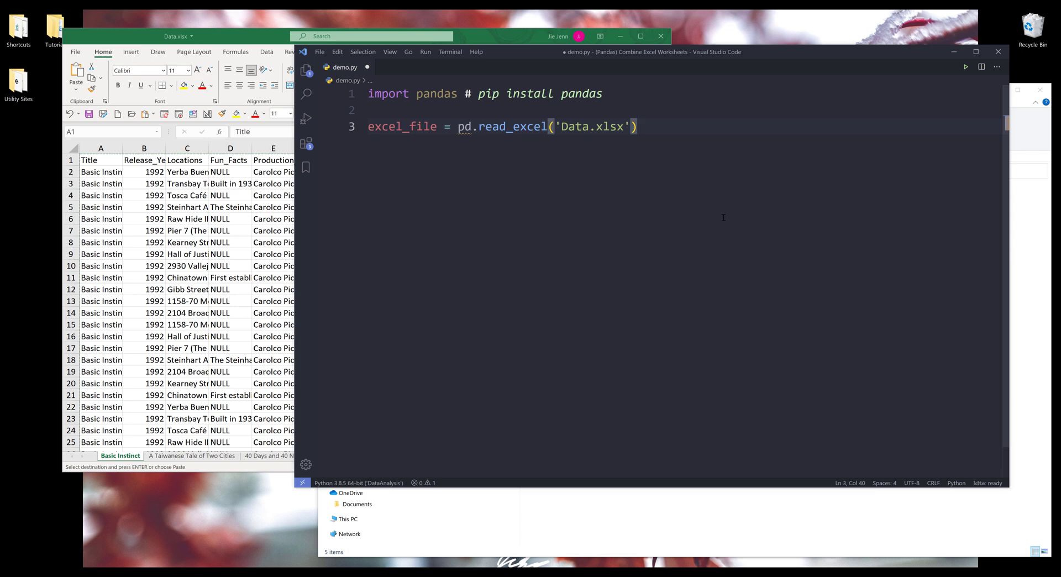
pyautogui.write('a')
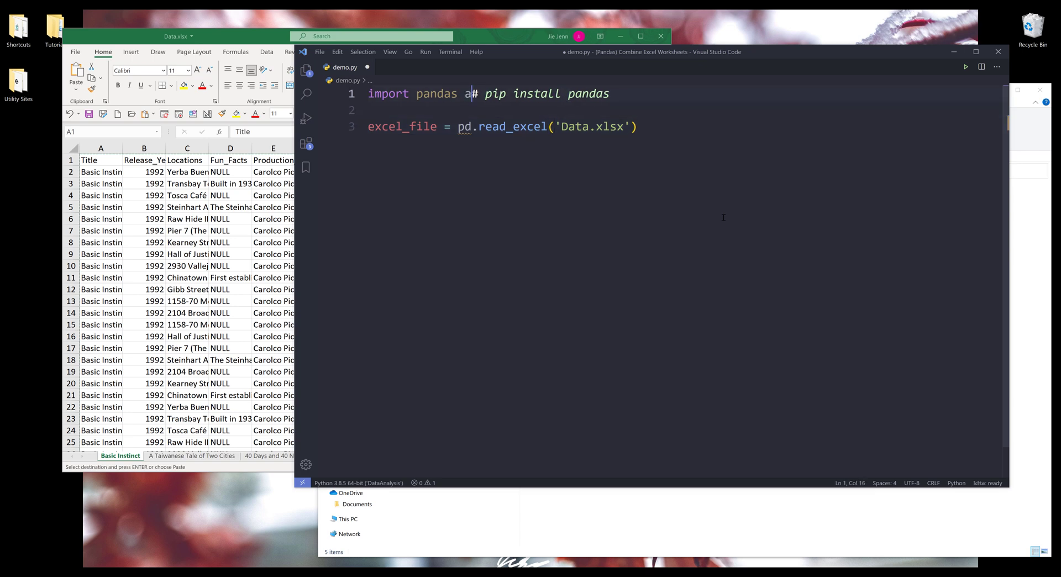
pyautogui.write('s pd')
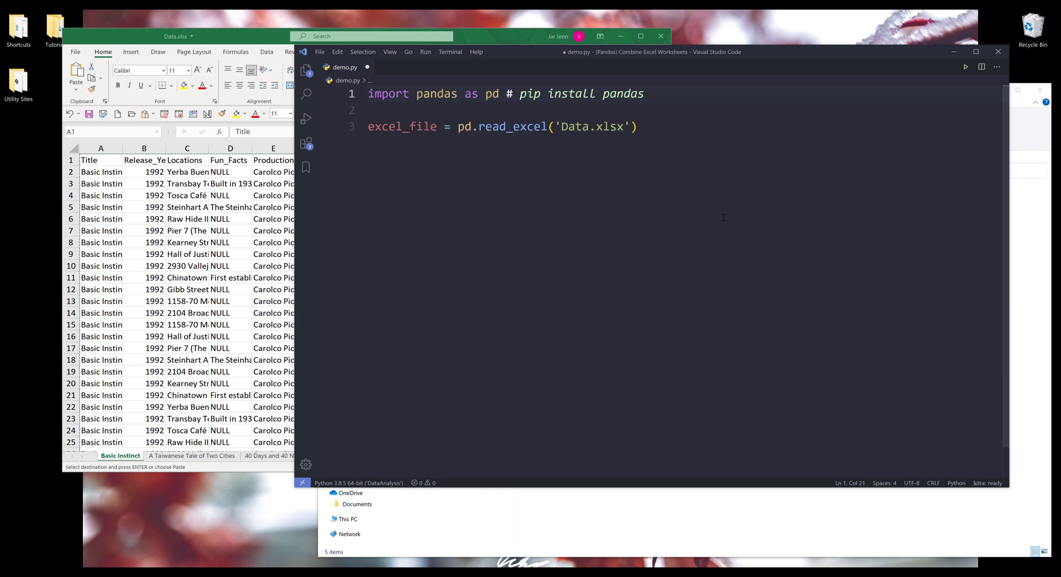
pyautogui.press('ctrl+a')
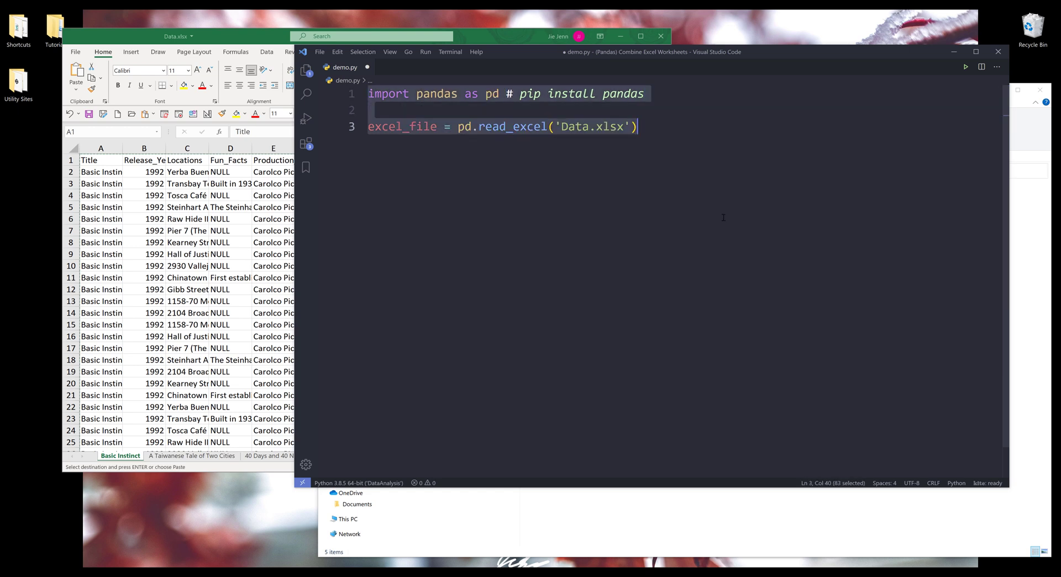
# Step: Run the selection in the Python terminal and display excel_file's Basic Instinct rows
pyautogui.click(449, 52)
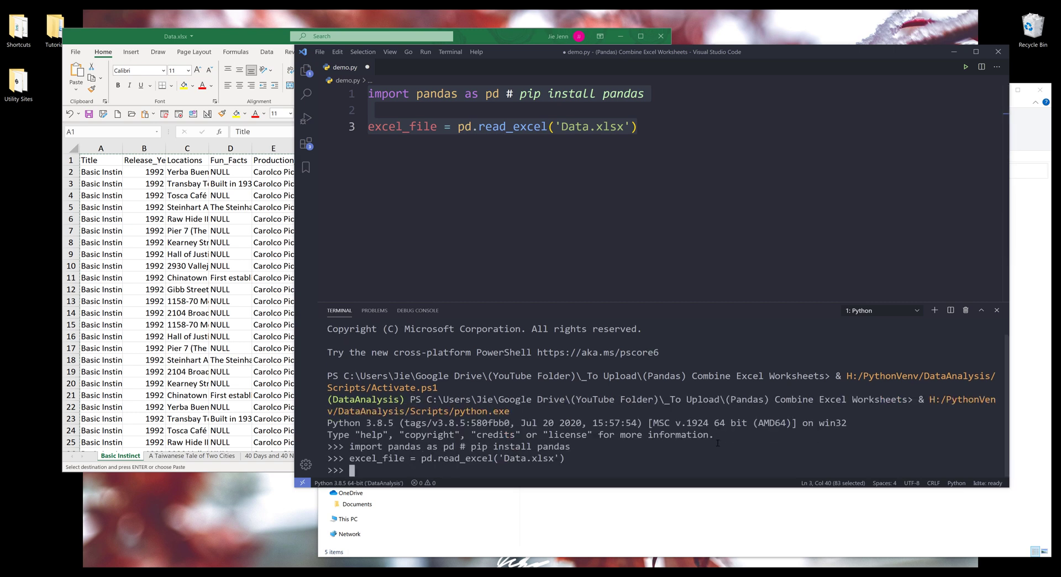
pyautogui.write('excel_')
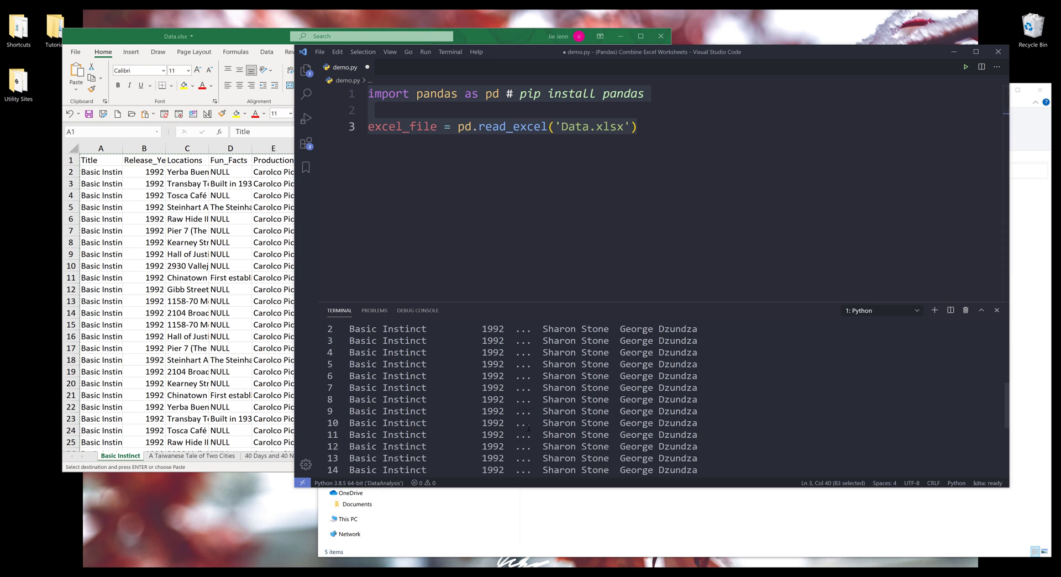
pyautogui.click(178, 36)
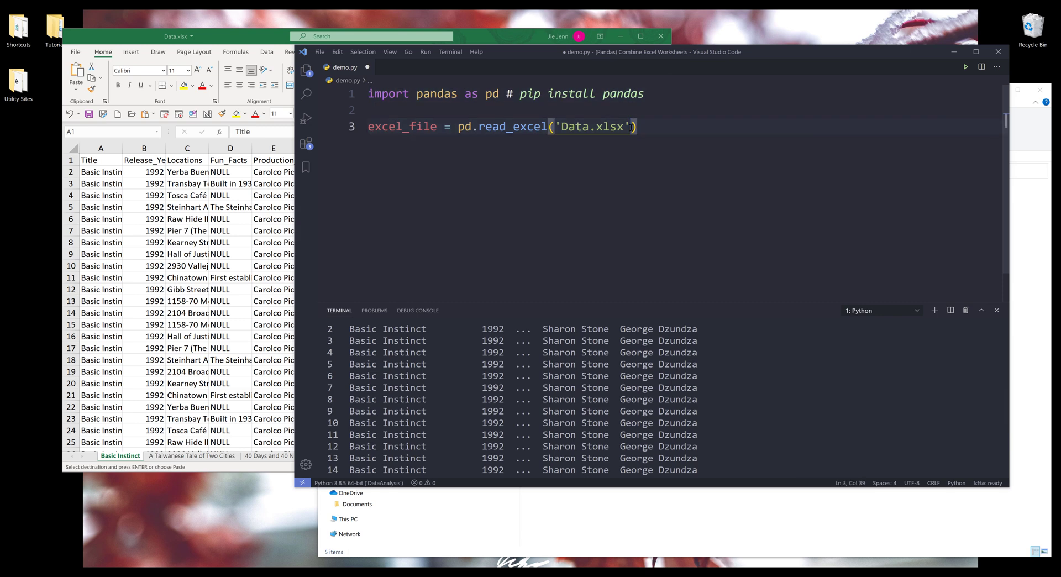
# Step: Add sheet_name=None to read_excel, rerun it, and check type(excel_file) shows a dictionary of sheets
pyautogui.write(', sheet_name=None')
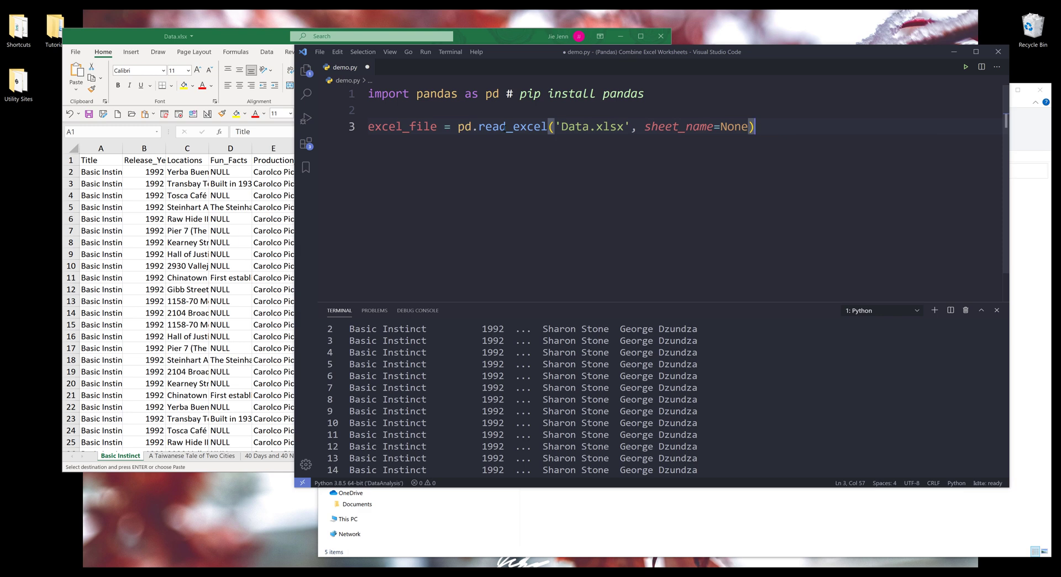
pyautogui.tripleClick(474, 126)
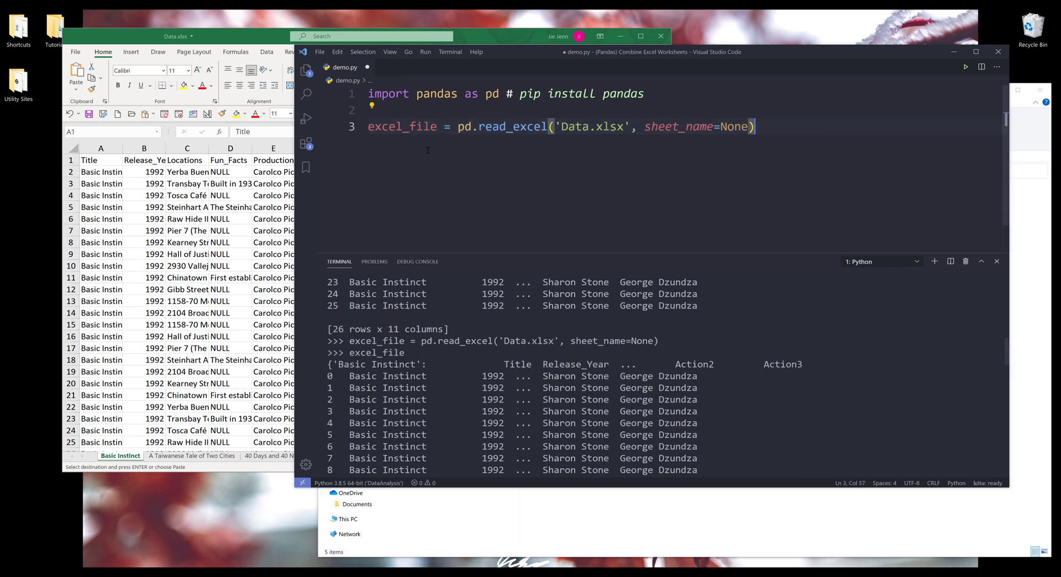
pyautogui.write('type(excel_file)')
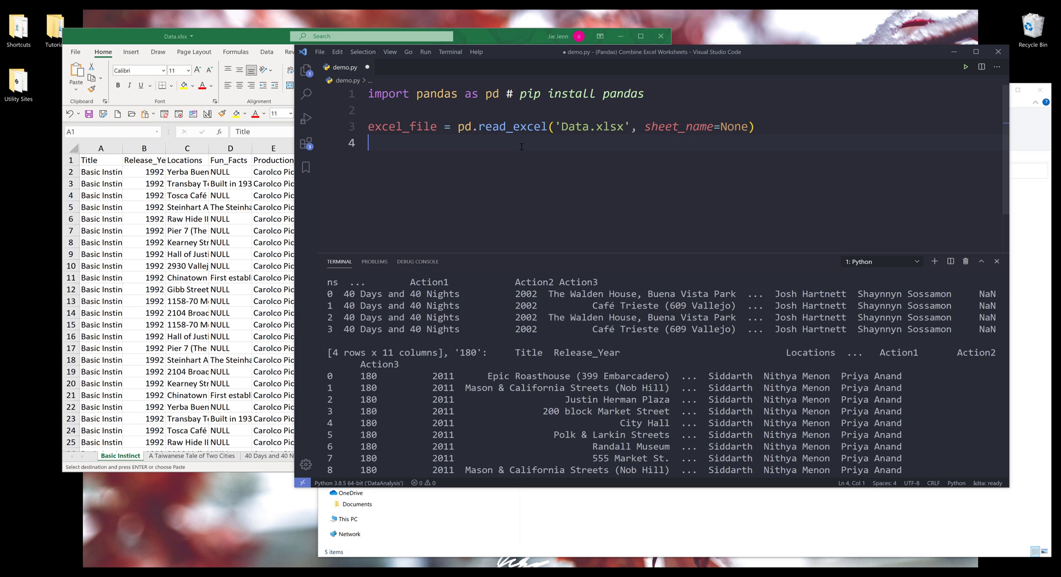
# Step: Assign pd.concat(excel_file.values()) to dataset_combined, run it, and display dataset_combined in the terminal
pyautogui.write('pd.concat()')
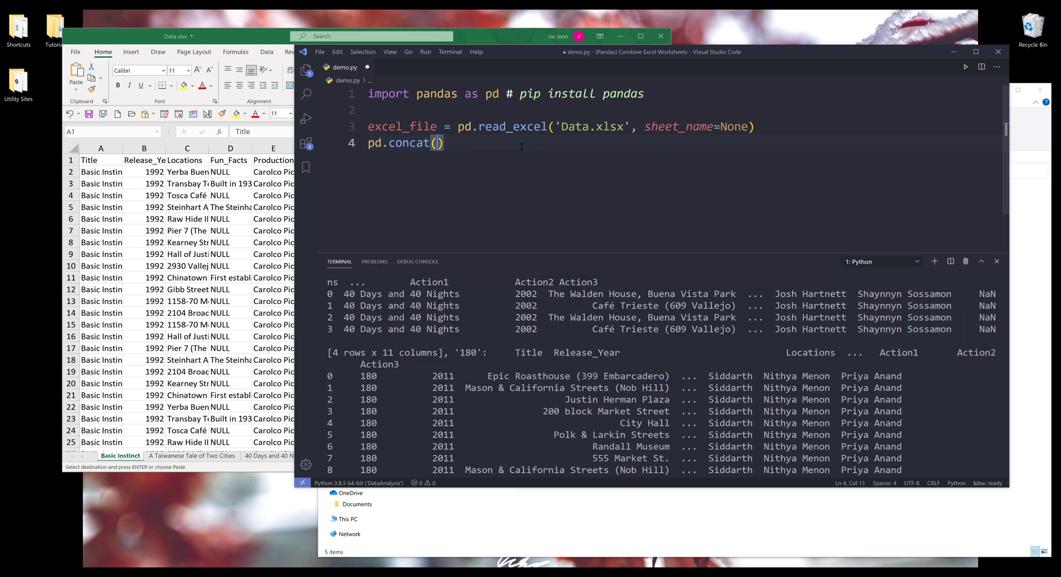
pyautogui.write('excel_f')
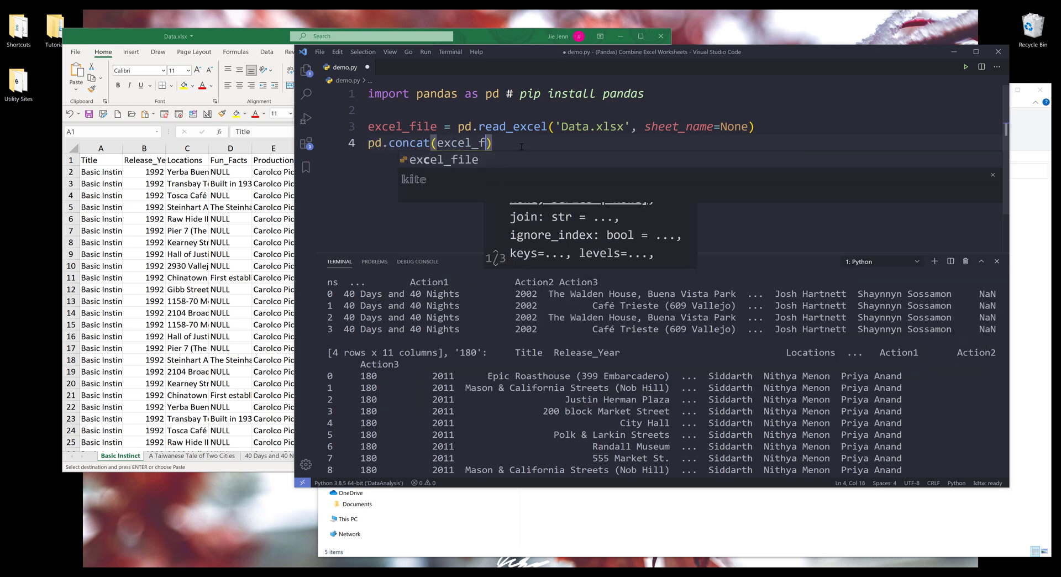
pyautogui.write('.')
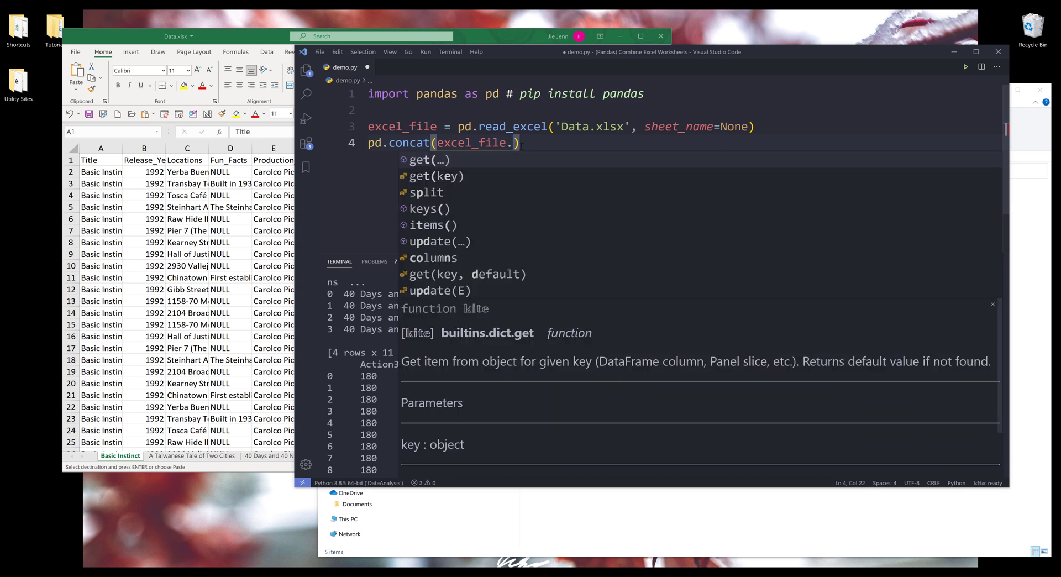
pyautogui.write('values(')
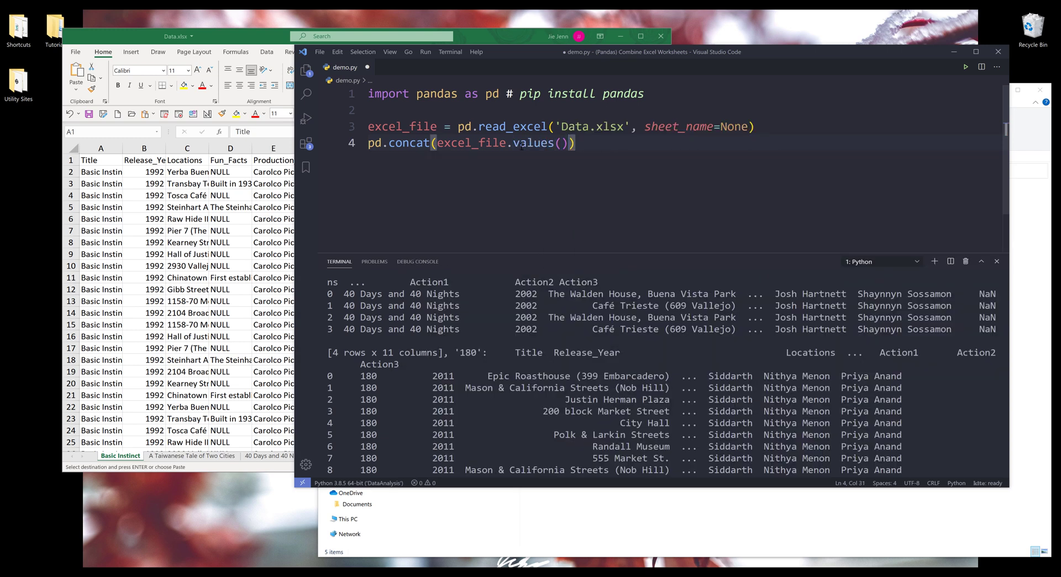
pyautogui.write('dataset_combined =')
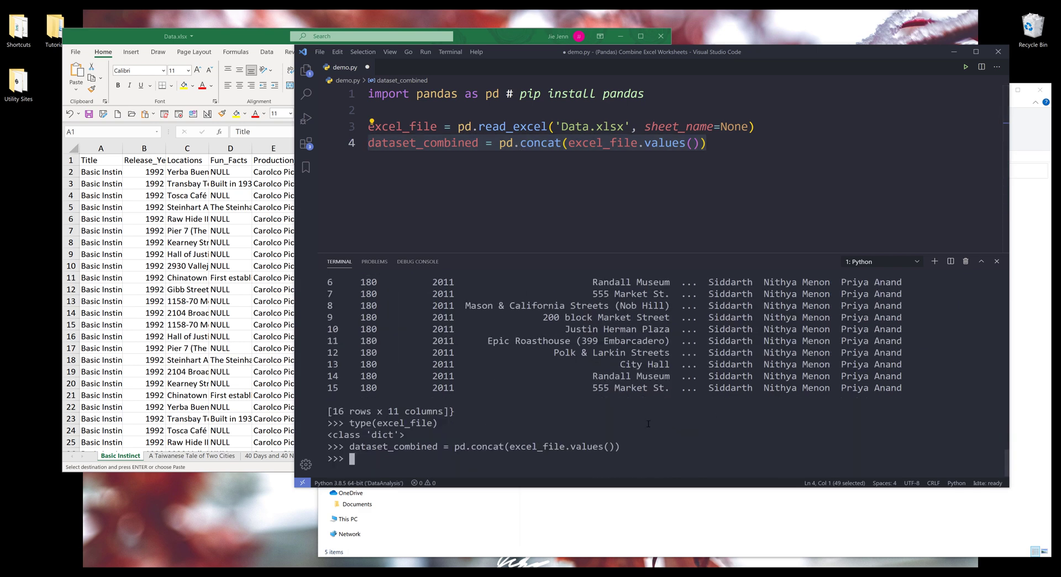
pyautogui.write('dataset_')
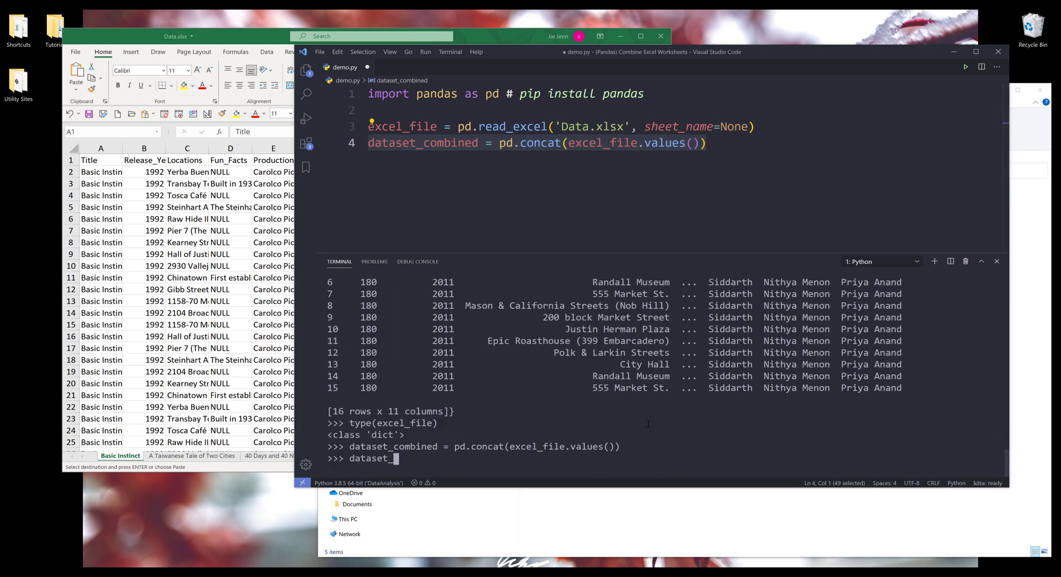